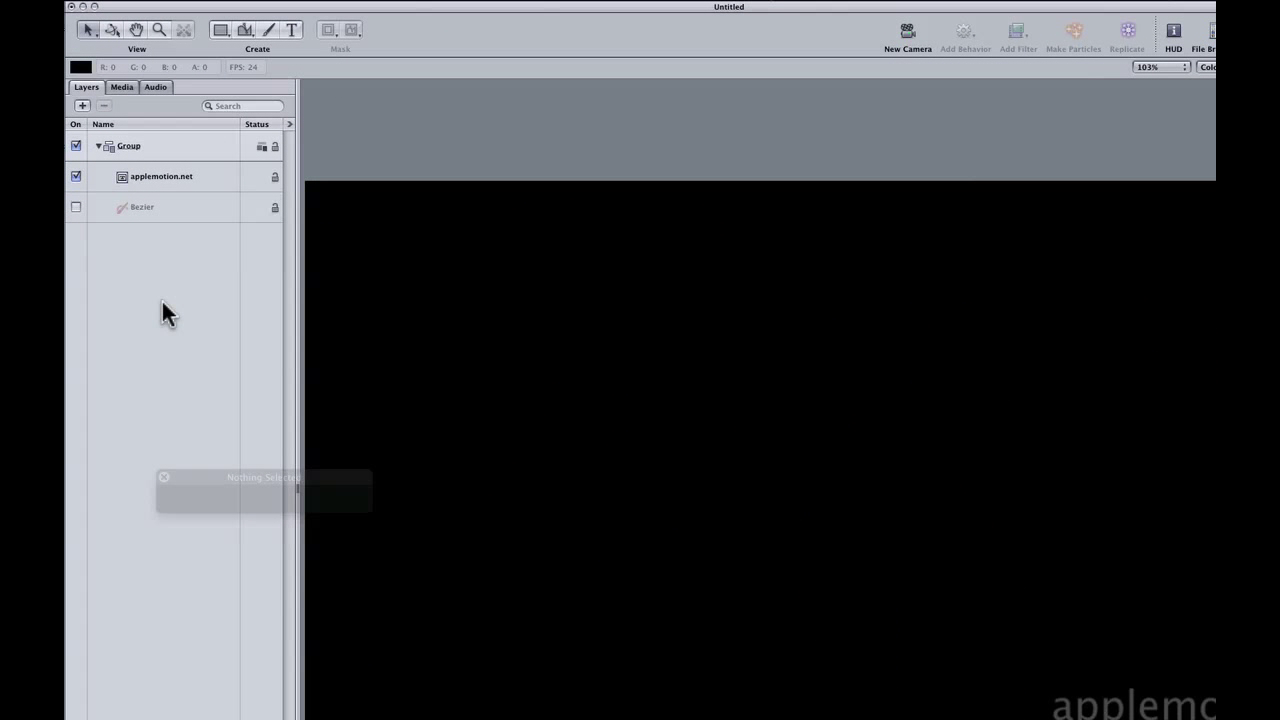
- Draw a new Bezier shape with the Bezier tool, creating the Bezier 1 layer
click(244, 30)
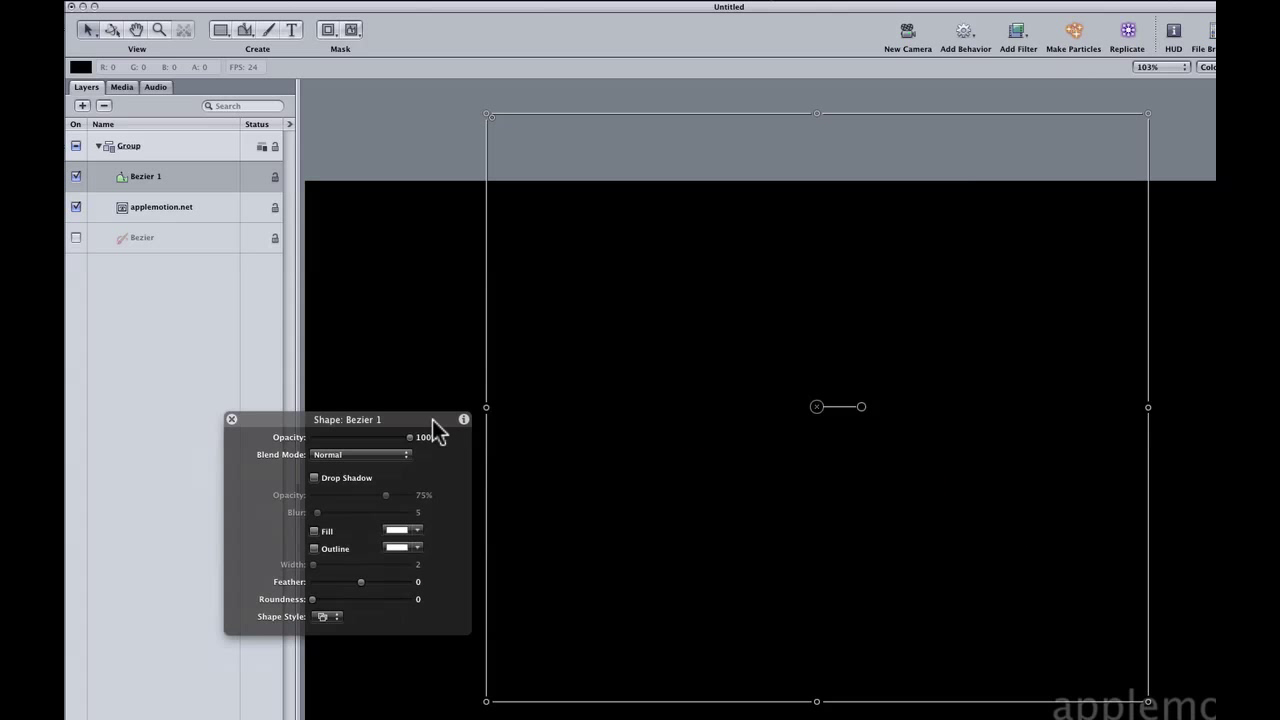
- Preview the Light Streak 01 style from the Light shape style category
click(314, 548)
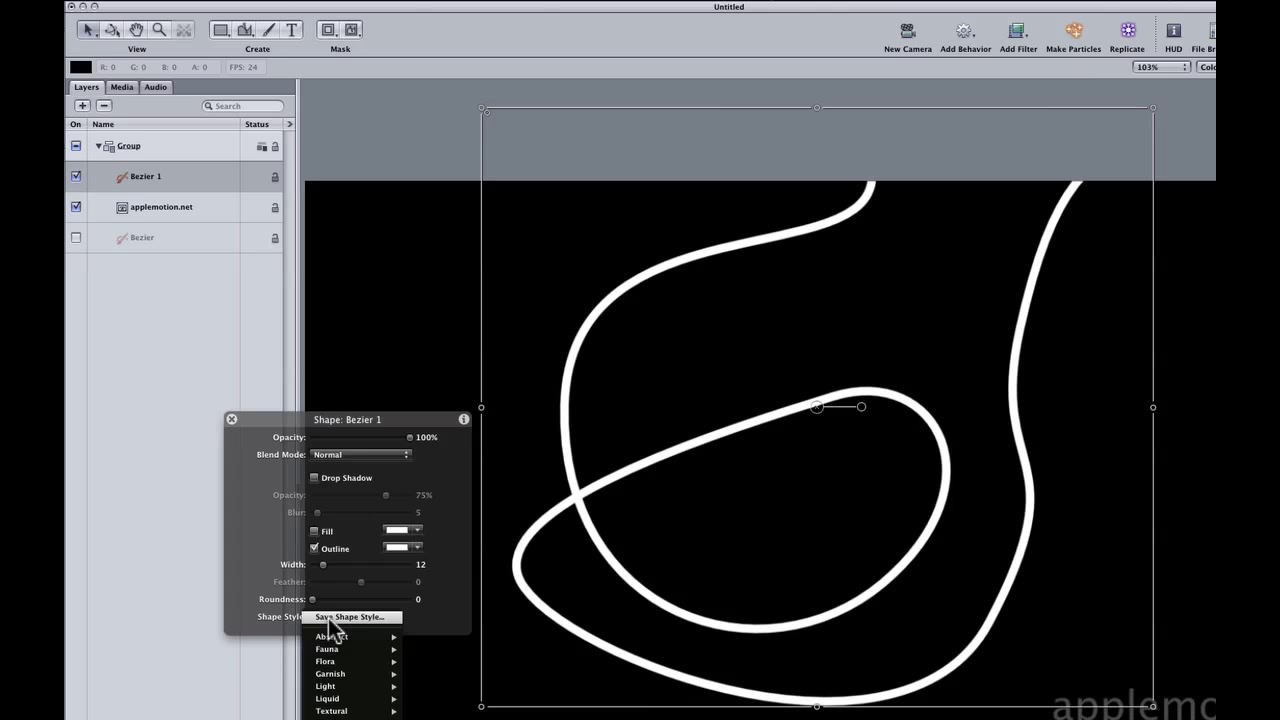
mouse_move(348, 688)
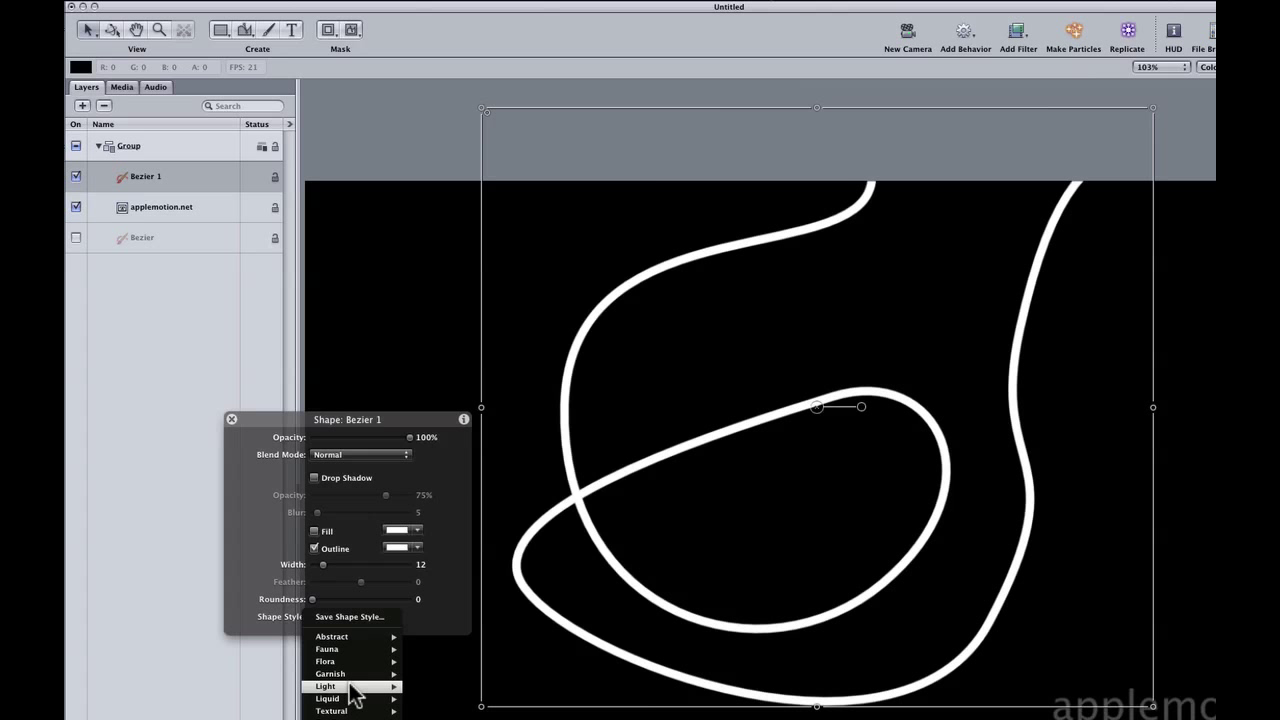
click(324, 686)
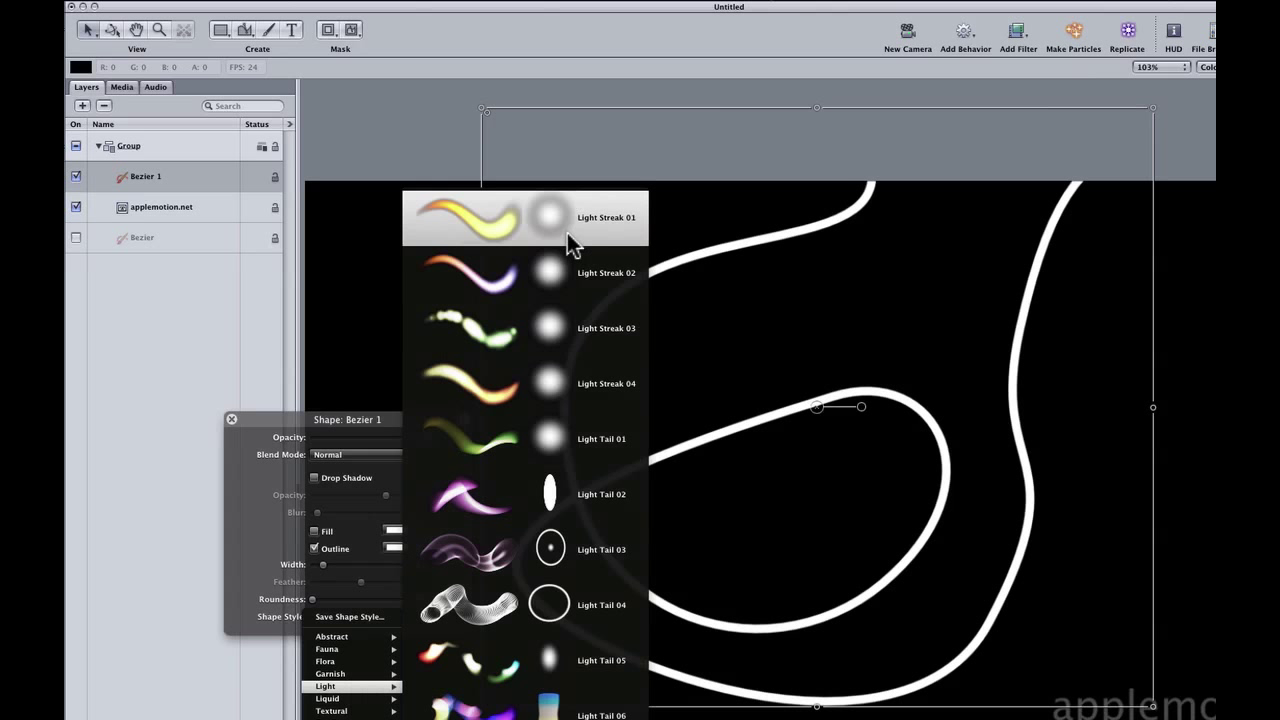
click(548, 216)
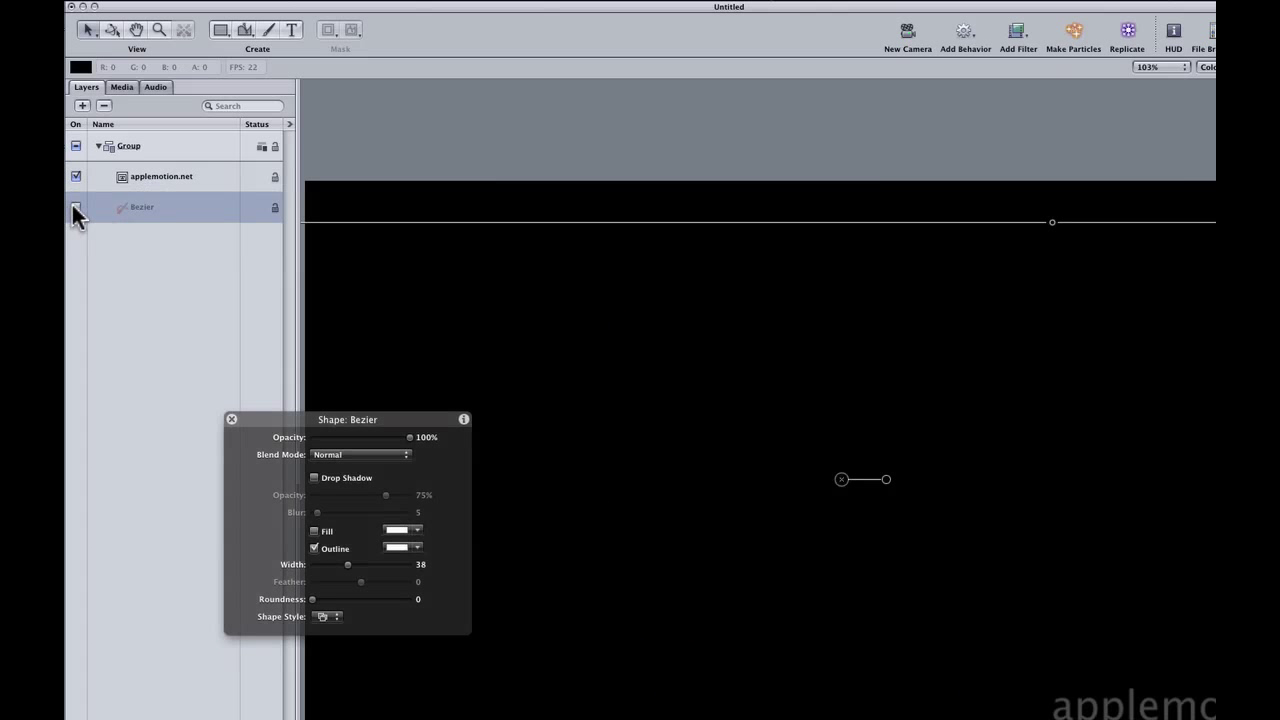
- Reveal the Timing pane's Keyframe Editor beneath the canvas for the Bezier layer
click(76, 206)
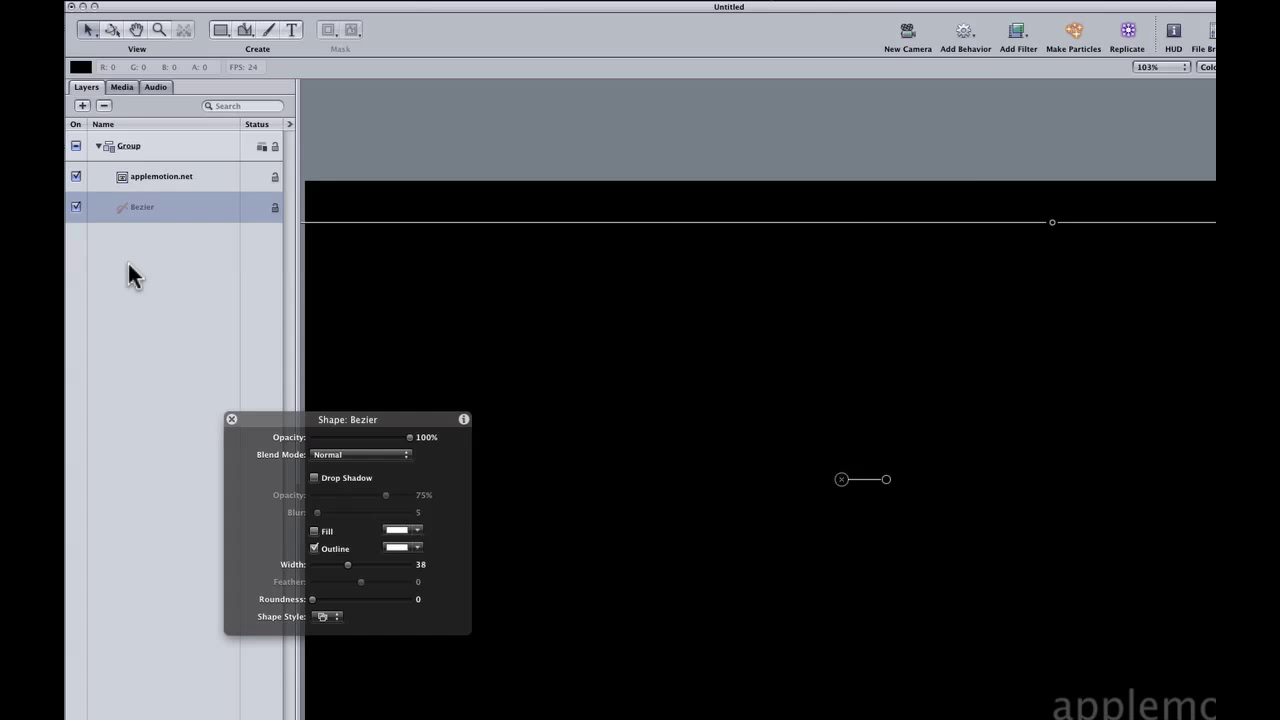
drag(348, 420, 248, 320)
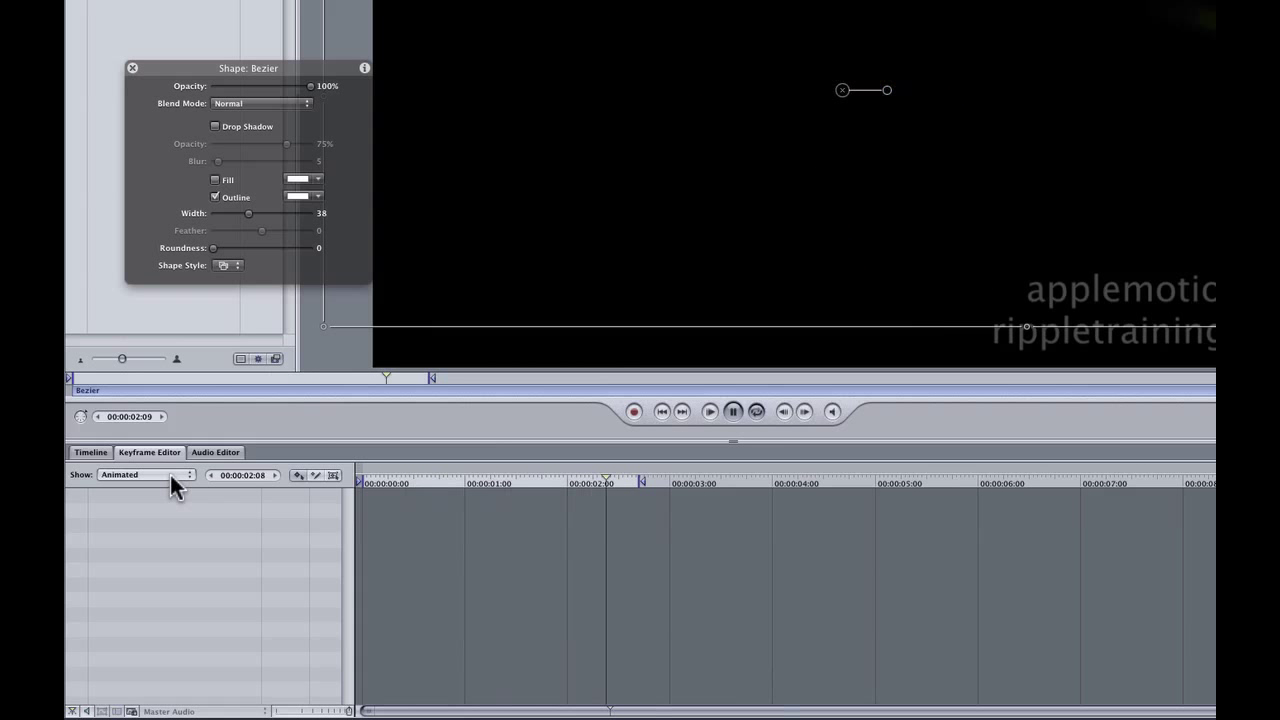
- Show the Inspector's Properties for the Bezier layer beside the canvas
drag(608, 478, 536, 478)
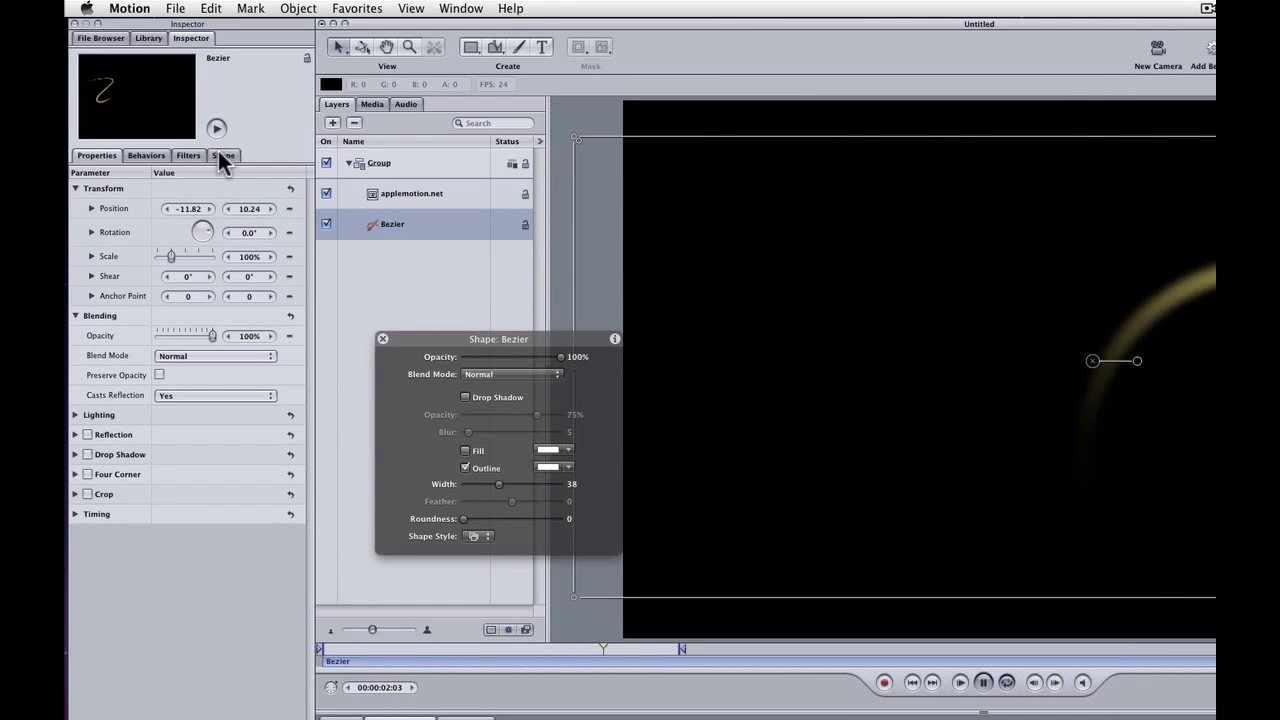
- Switch the Inspector to the Bezier layer's Shape parameters with its stroke settings
click(224, 156)
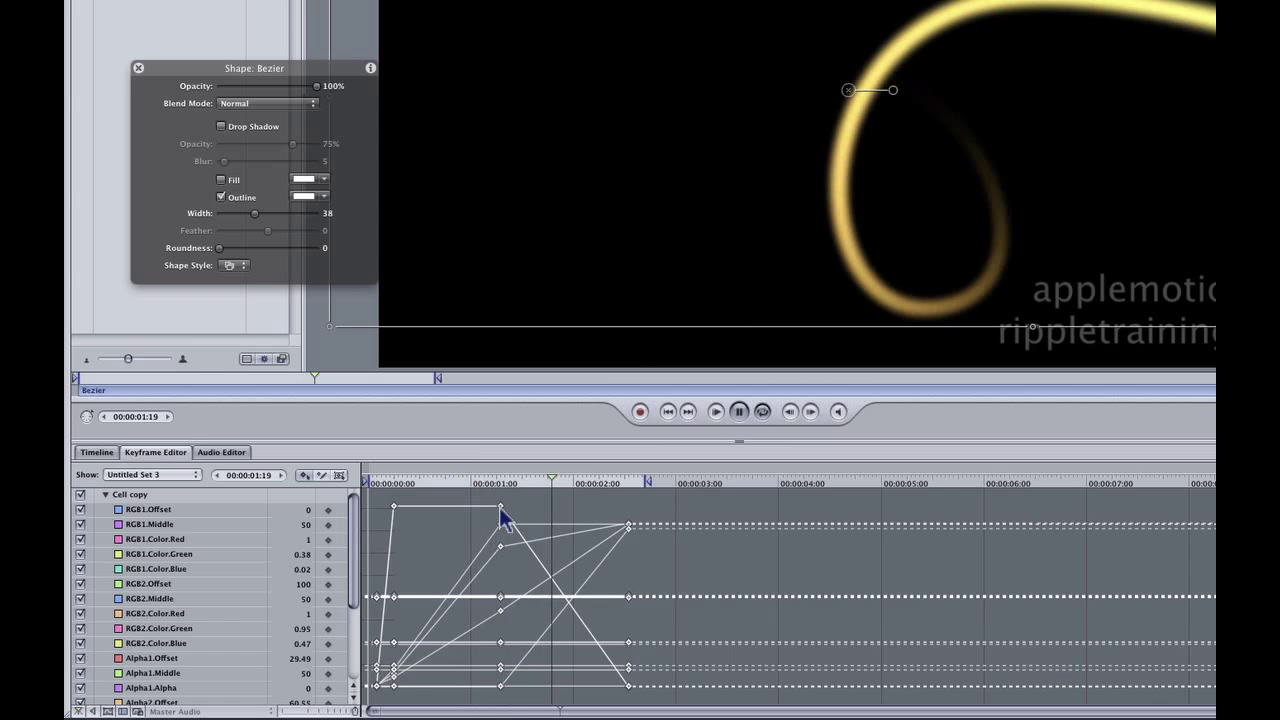
- Apply Reverse Keyframes to the stroke's color and alpha keyframes
right_click(504, 516)
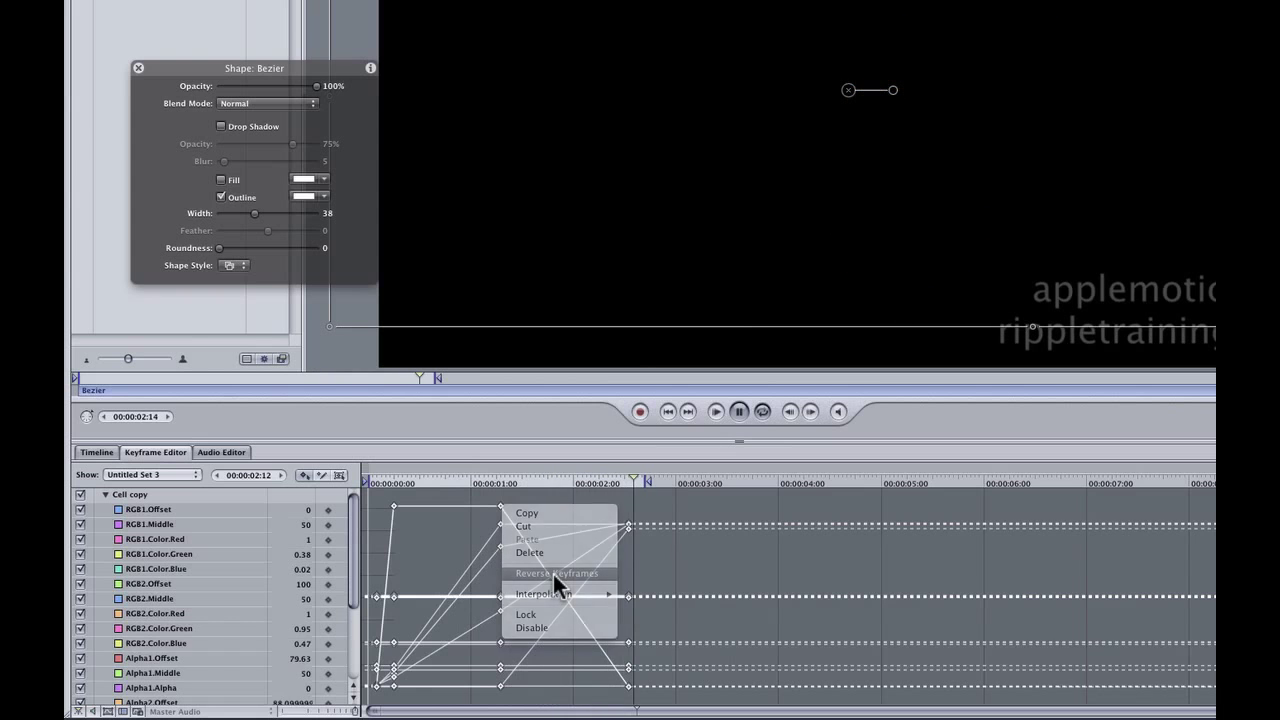
click(556, 572)
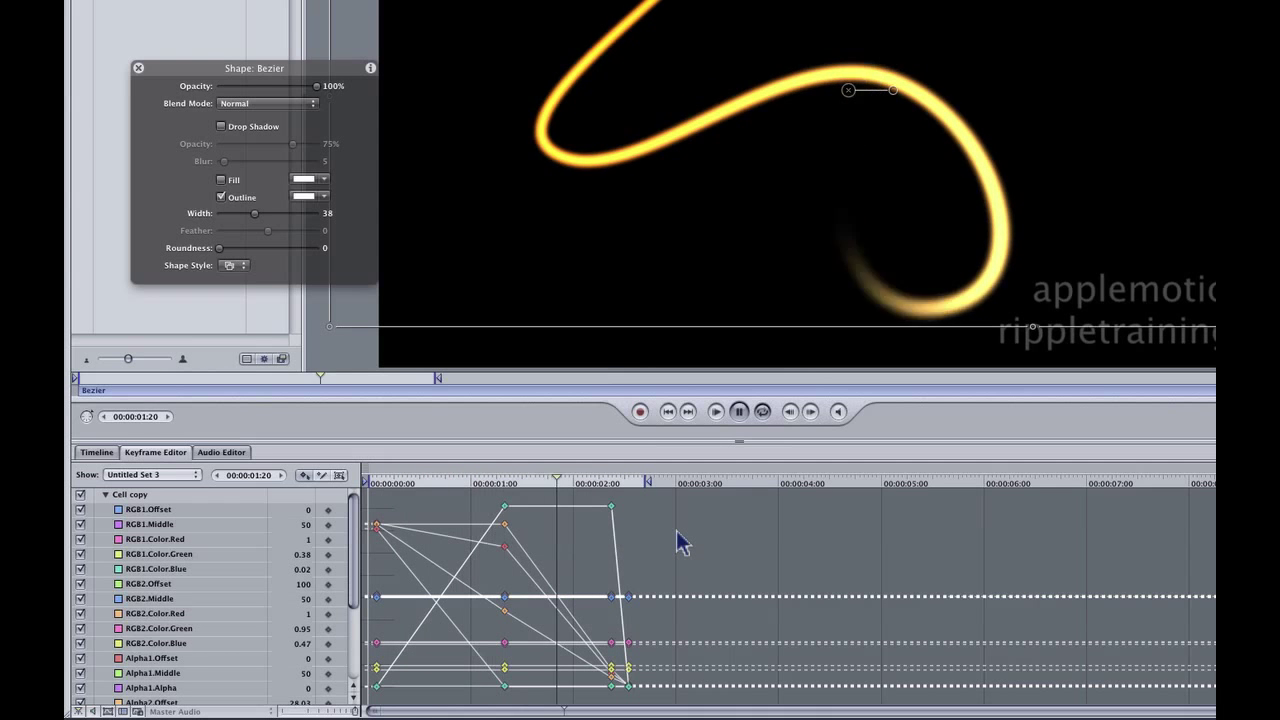